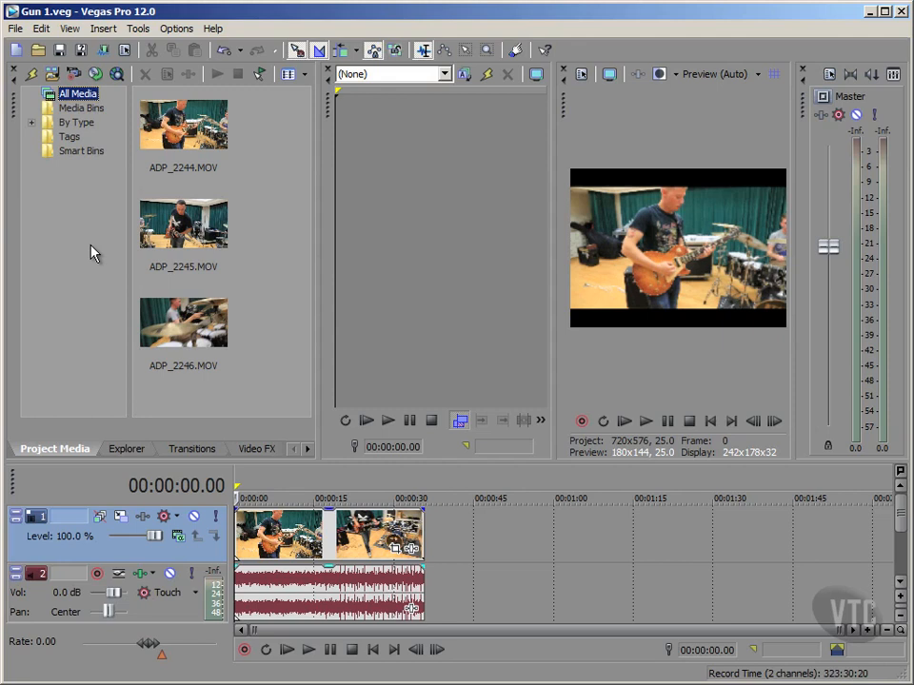
mouse_move(99, 259)
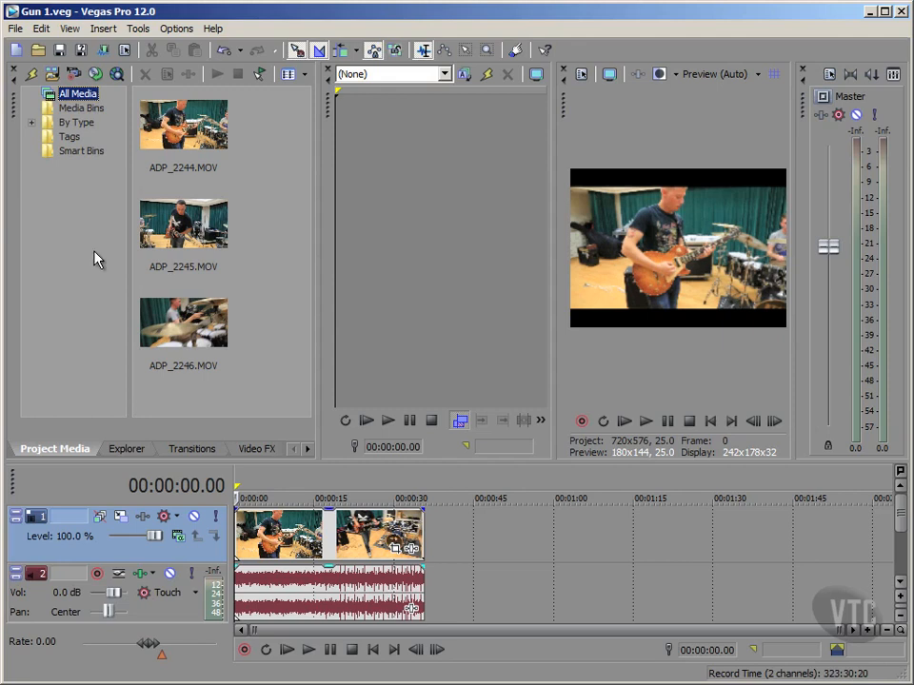
mouse_move(583, 421)
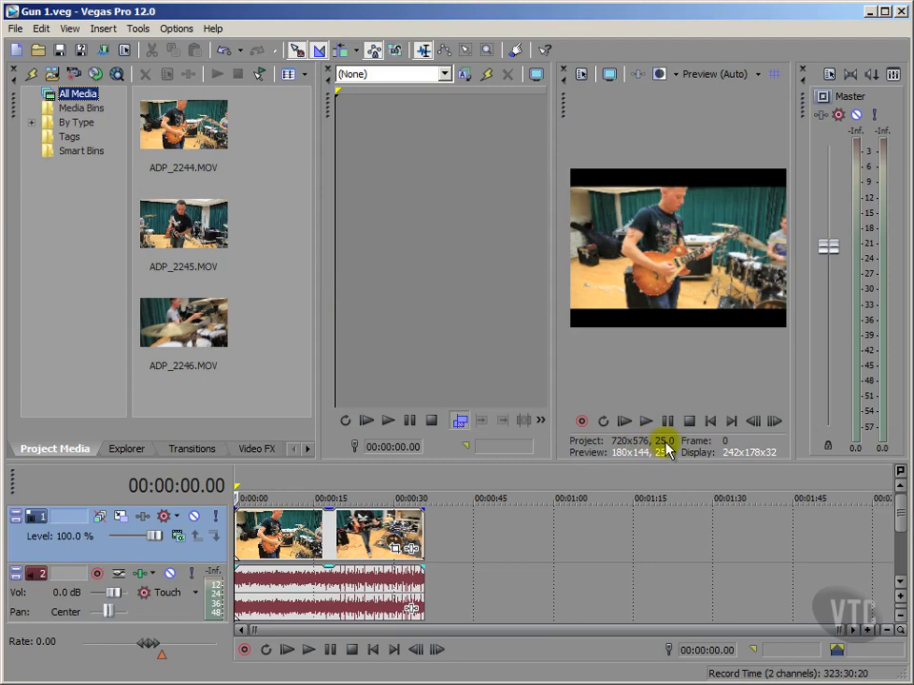
mouse_move(670, 447)
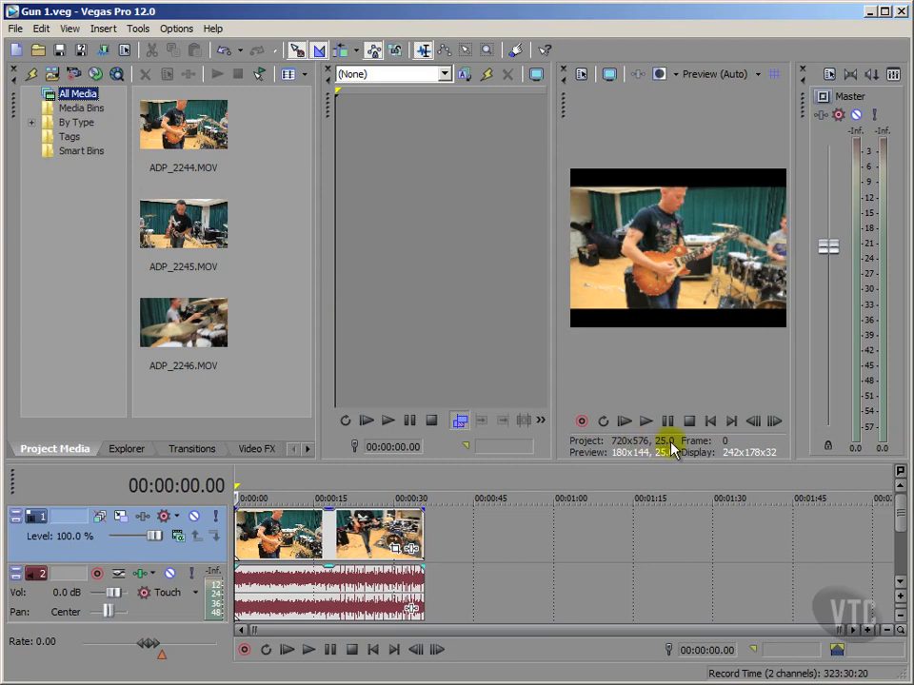
mouse_move(403, 301)
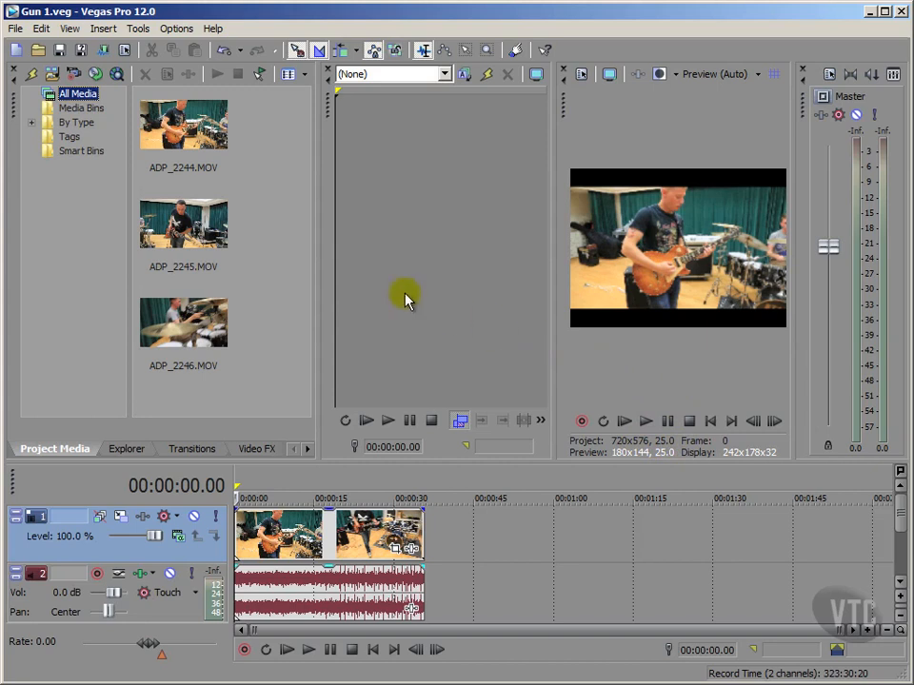
Step: Review the current project's properties from the File menu and close them unchanged
click(15, 28)
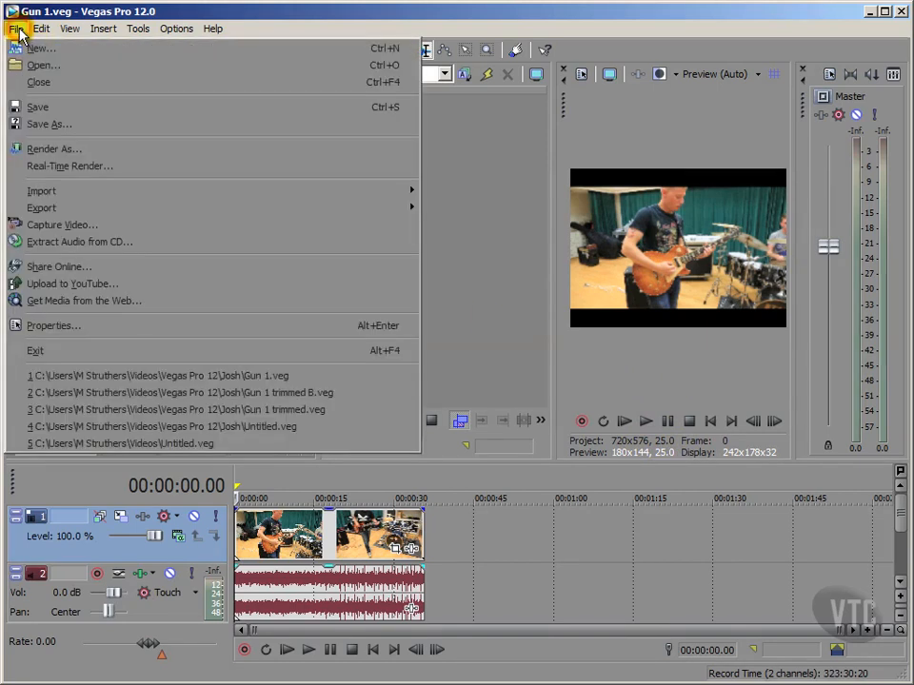
click(53, 325)
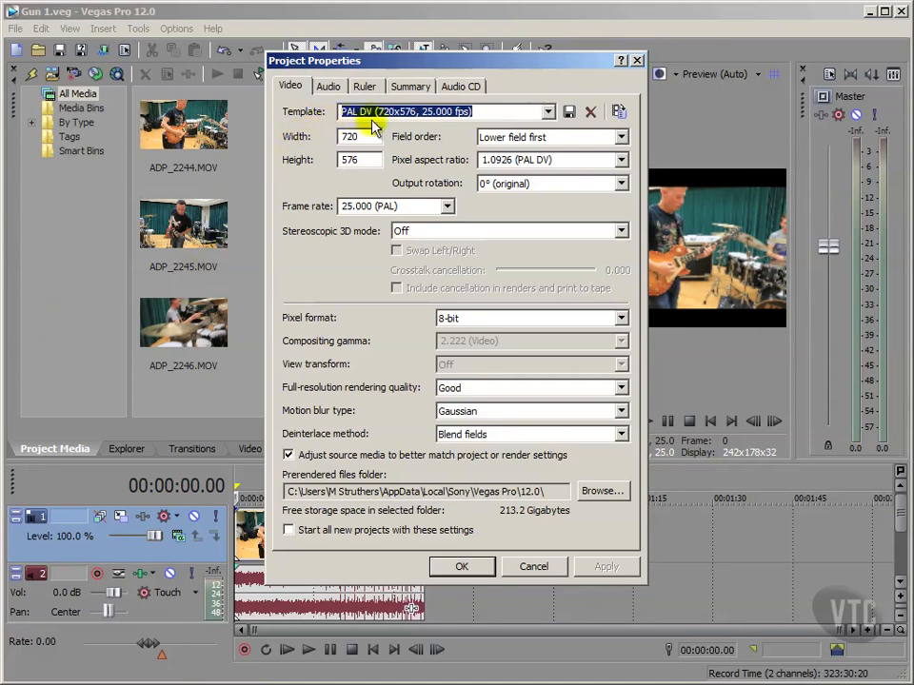
mouse_move(403, 129)
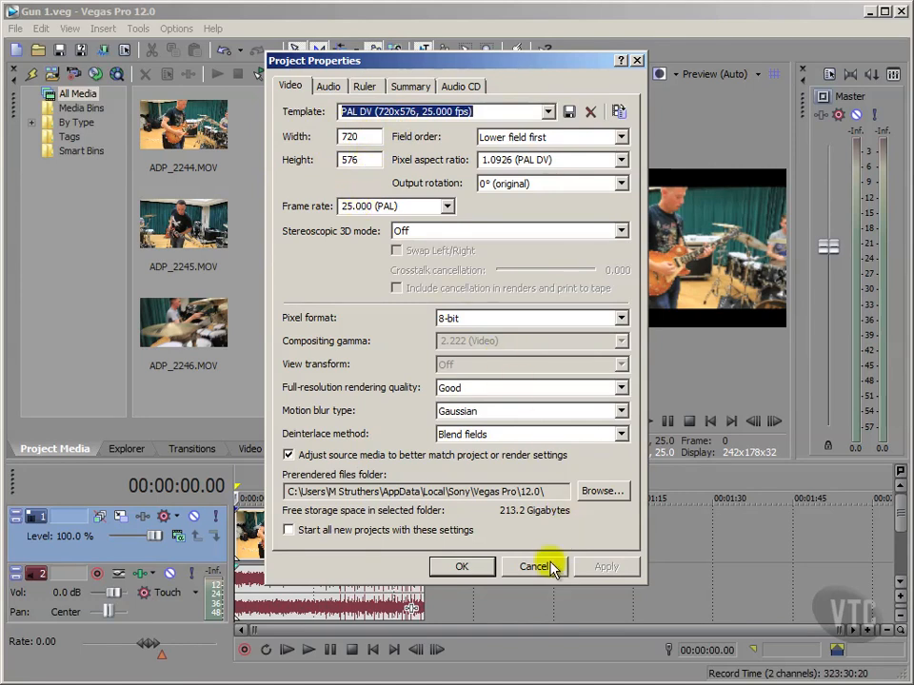
click(535, 568)
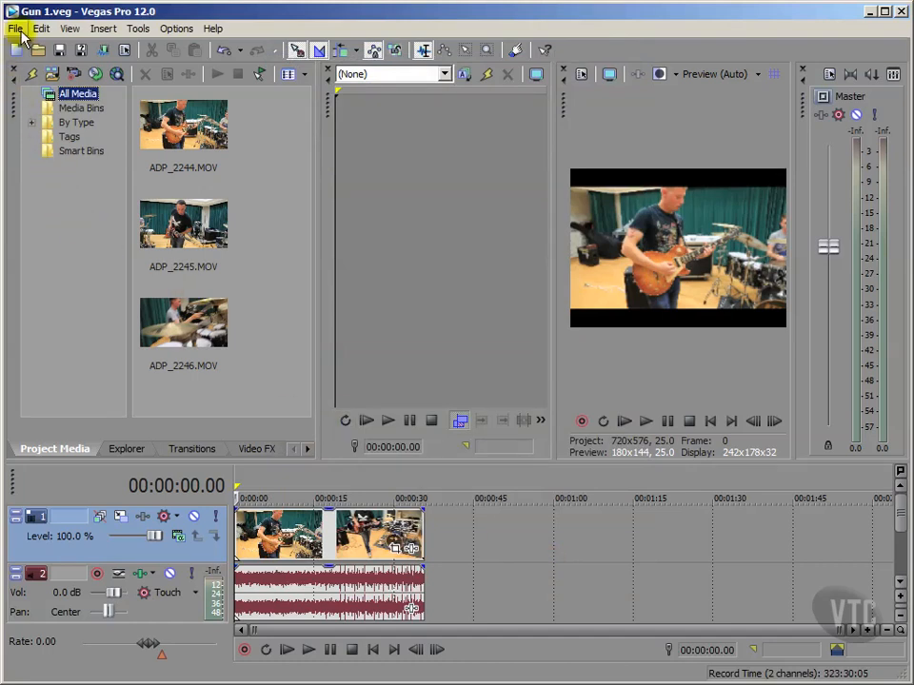
Step: Start a new project, look through the template list, then dismiss the dialog
click(15, 28)
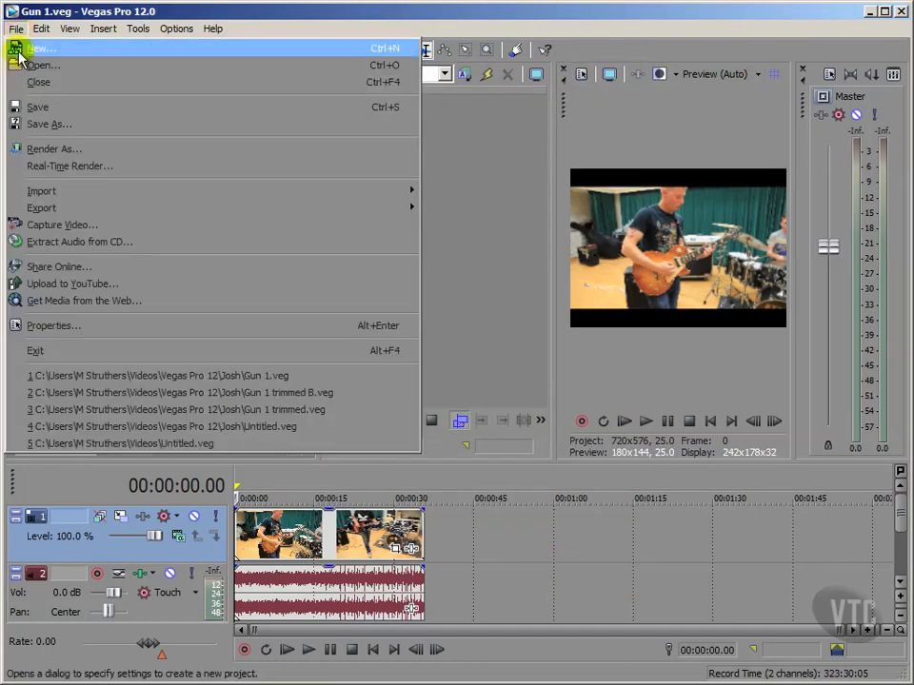
click(40, 48)
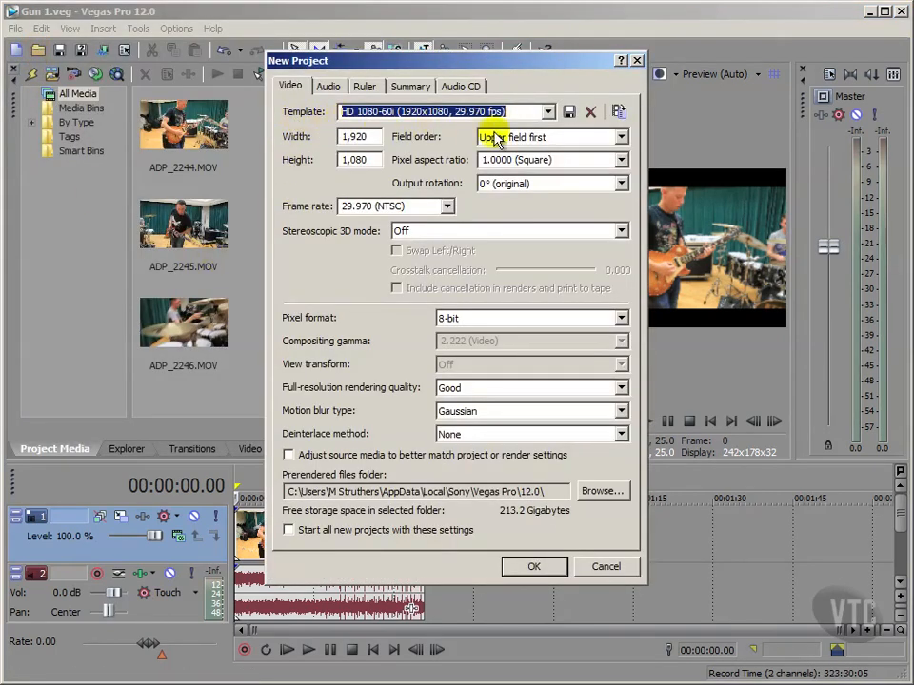
click(544, 111)
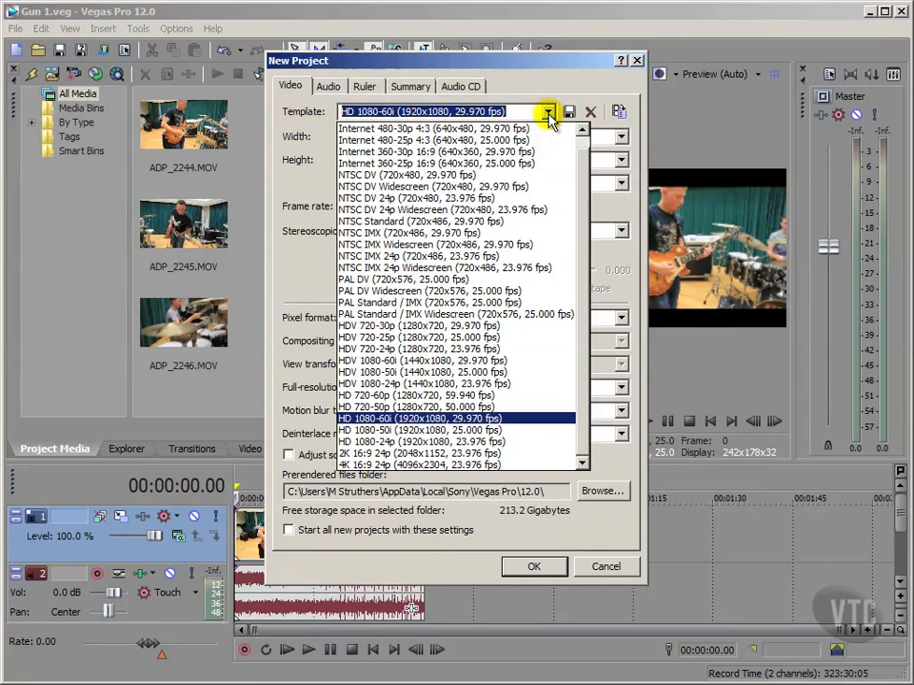
mouse_move(552, 419)
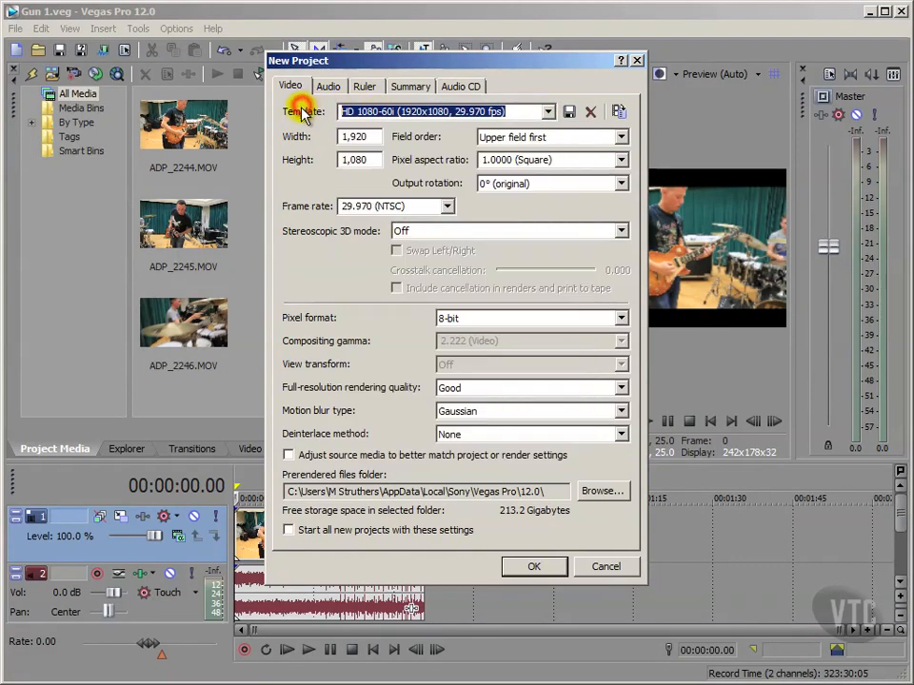
mouse_move(301, 122)
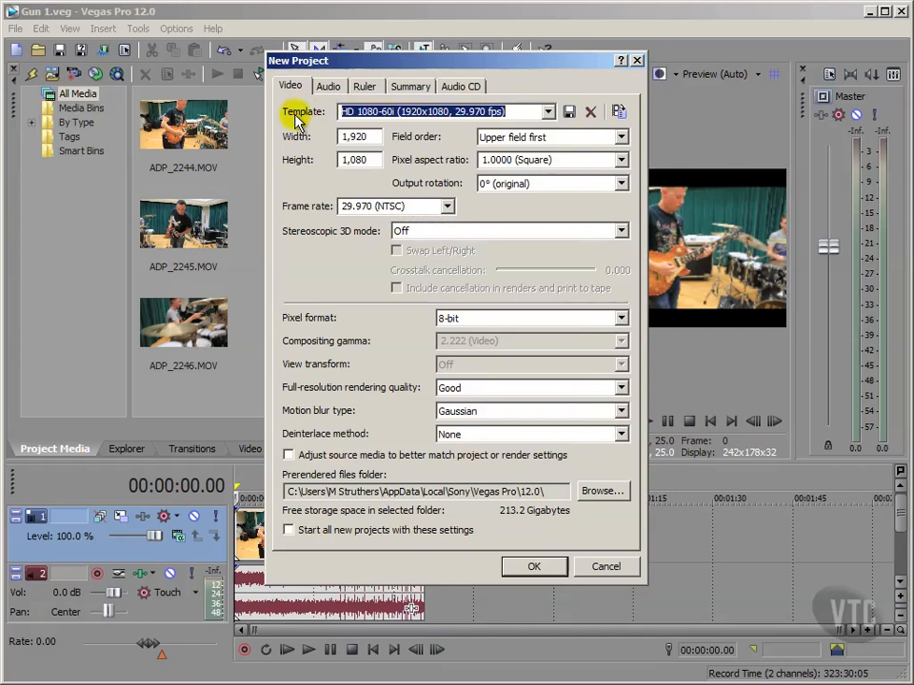
click(606, 567)
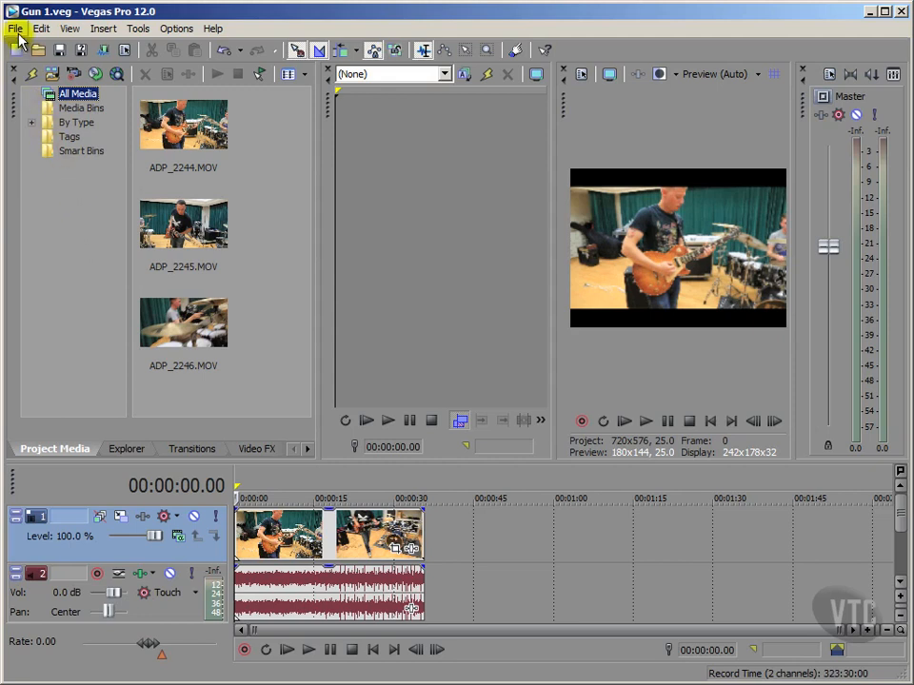
Step: Bring up the New Project dialog again via File > New
click(15, 28)
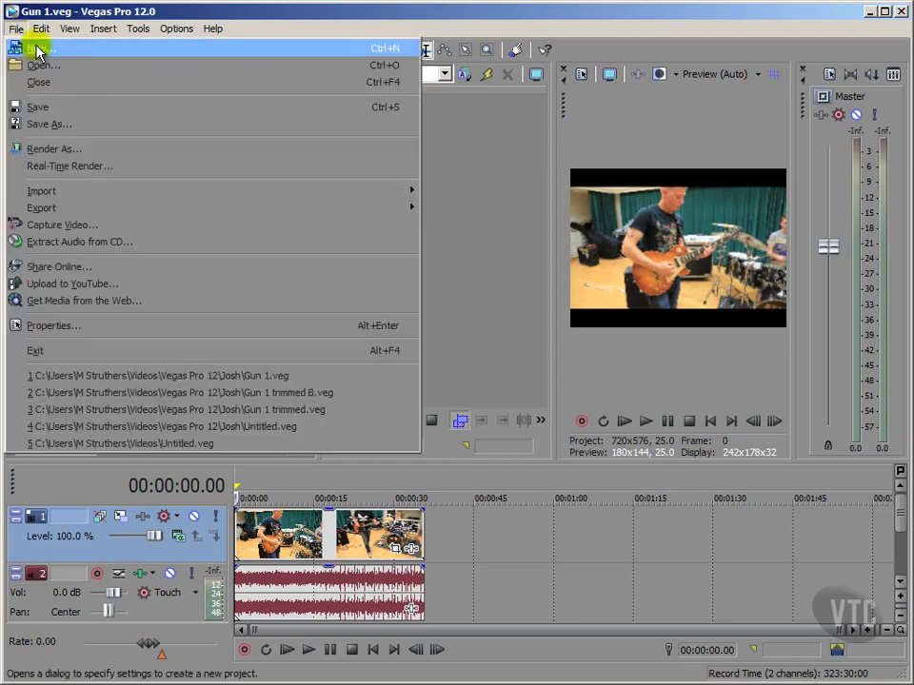
click(28, 48)
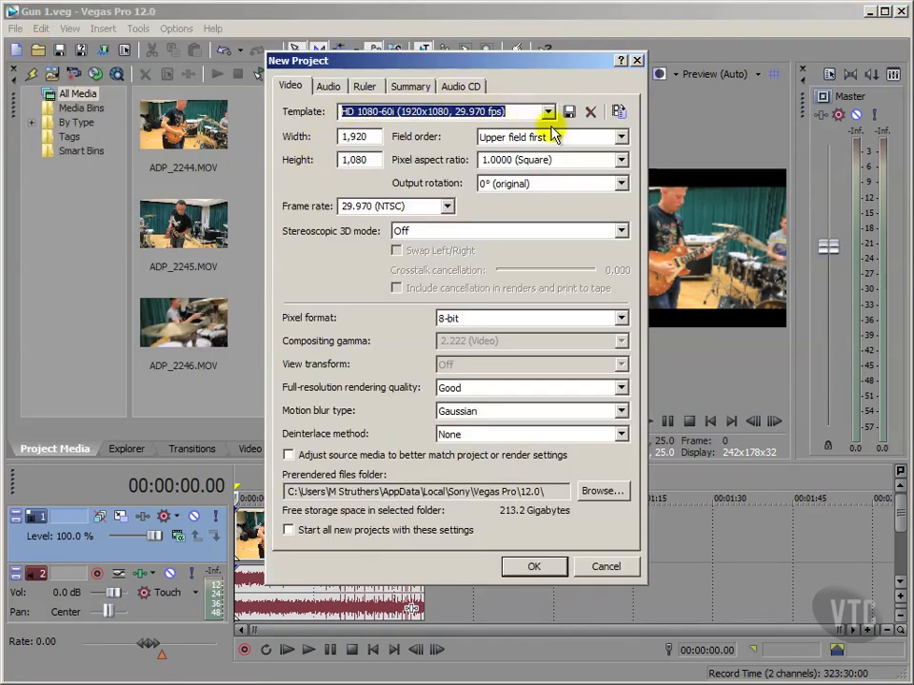
mouse_move(619, 110)
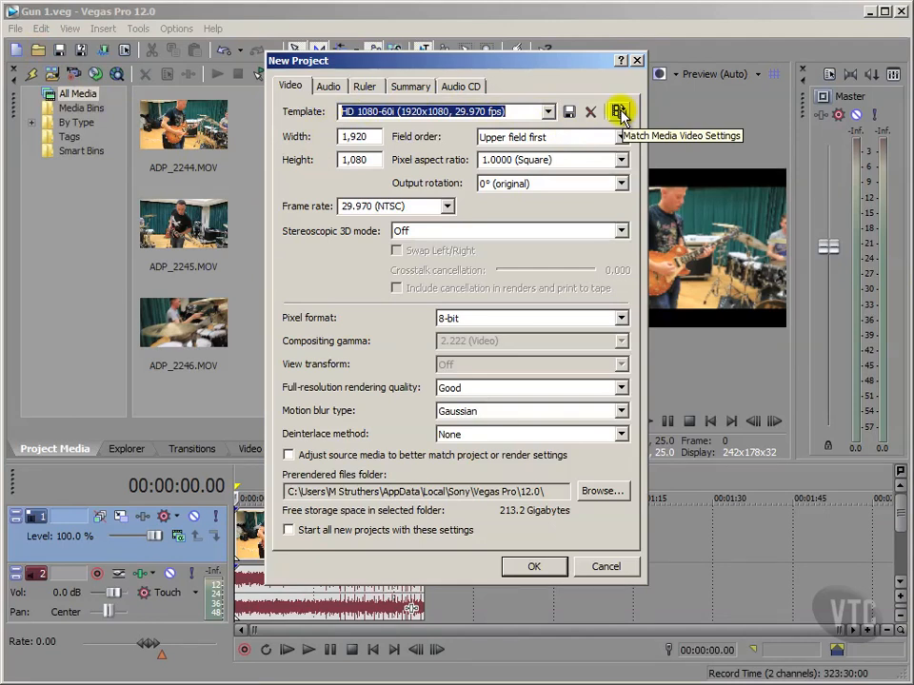
Step: Match the project's video settings to ADP_2250.MOV (1920x1080, 29.970 fps)
click(618, 110)
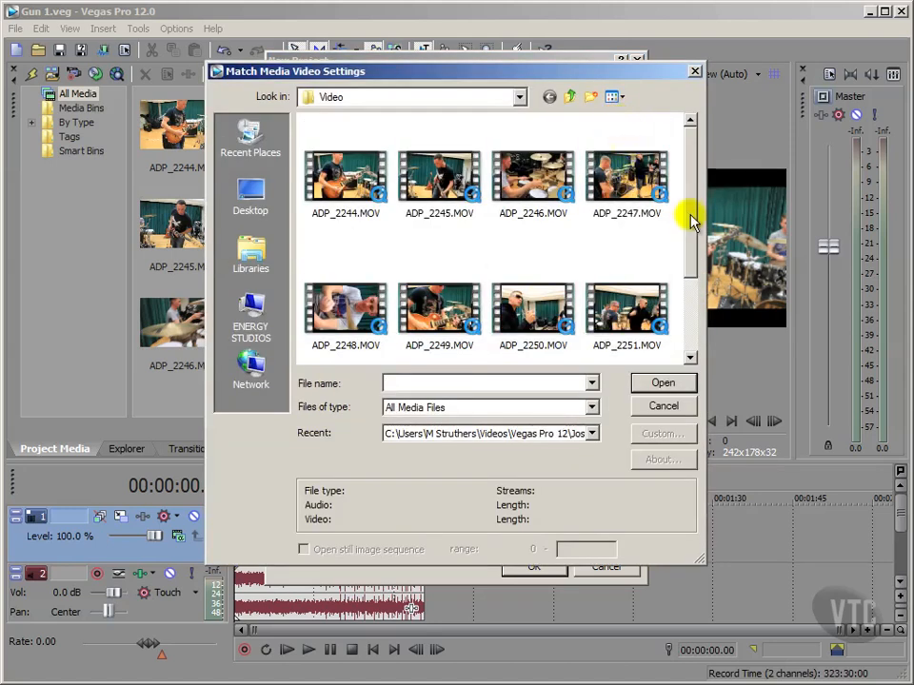
scroll(down, 3)
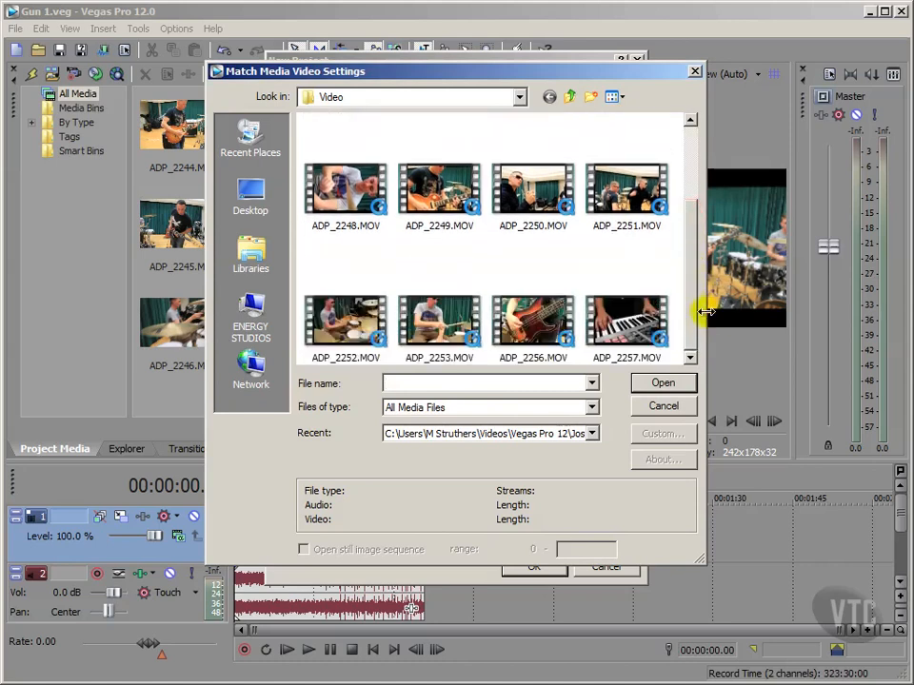
click(533, 190)
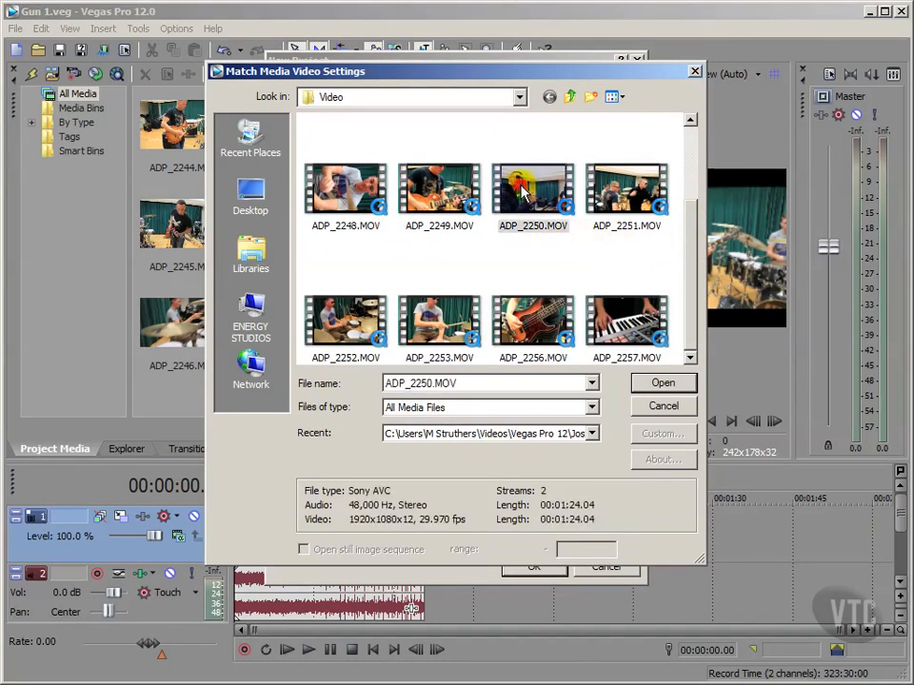
click(533, 191)
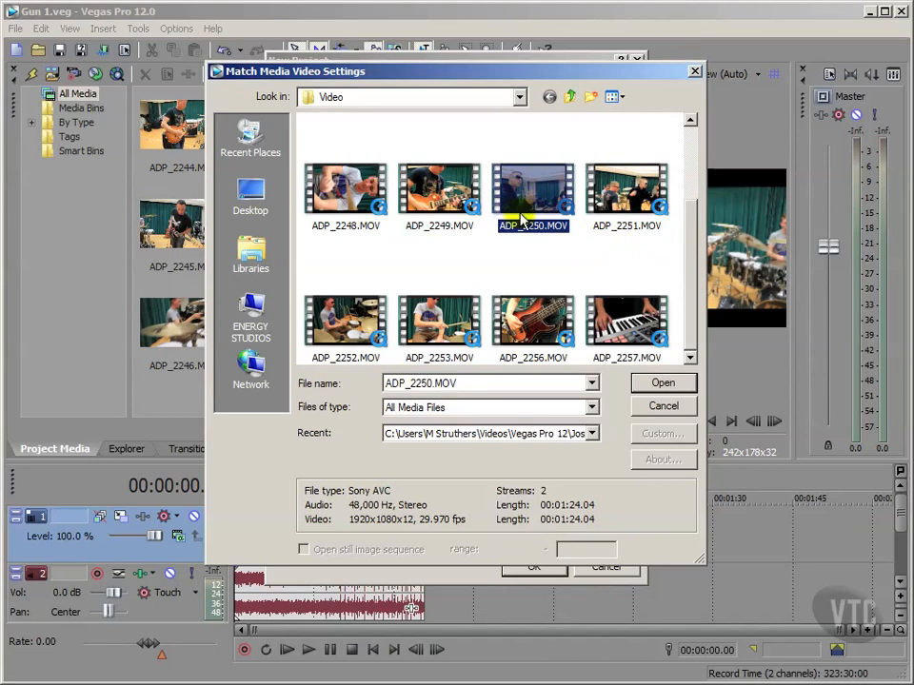
mouse_move(522, 240)
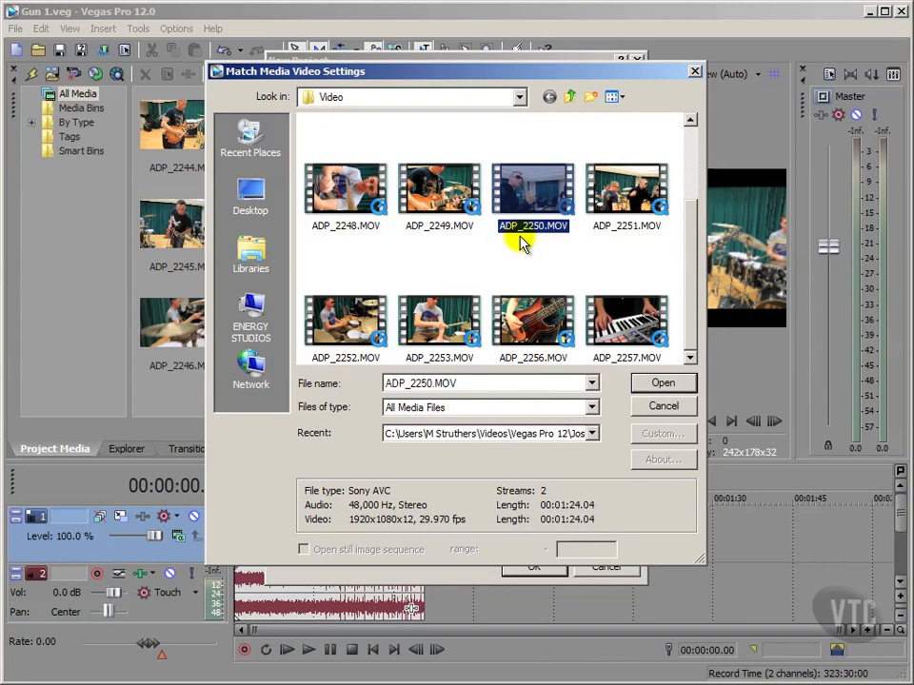
mouse_move(522, 250)
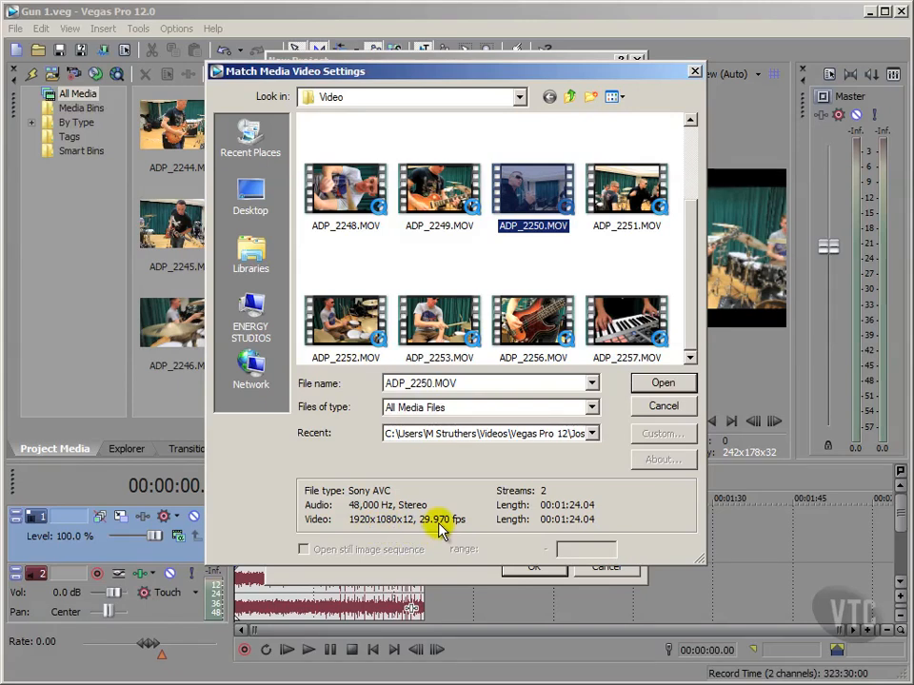
mouse_move(537, 447)
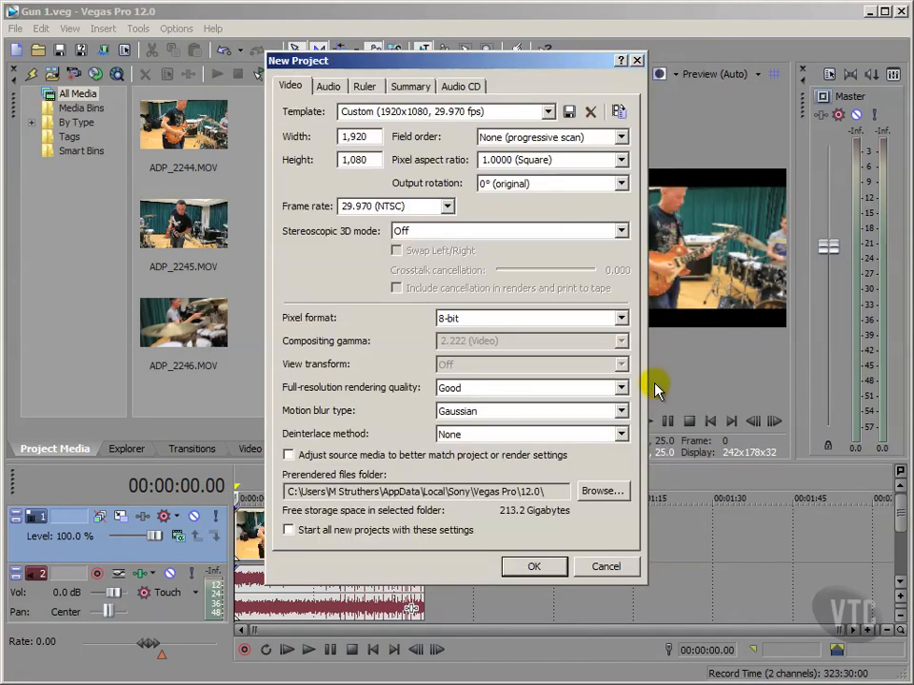
mouse_move(381, 282)
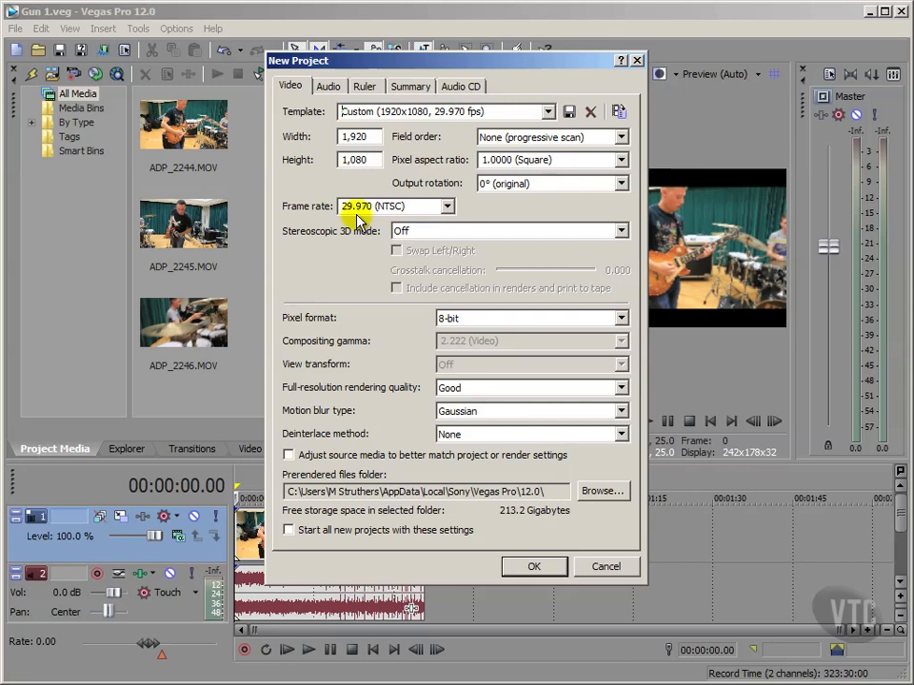
mouse_move(377, 474)
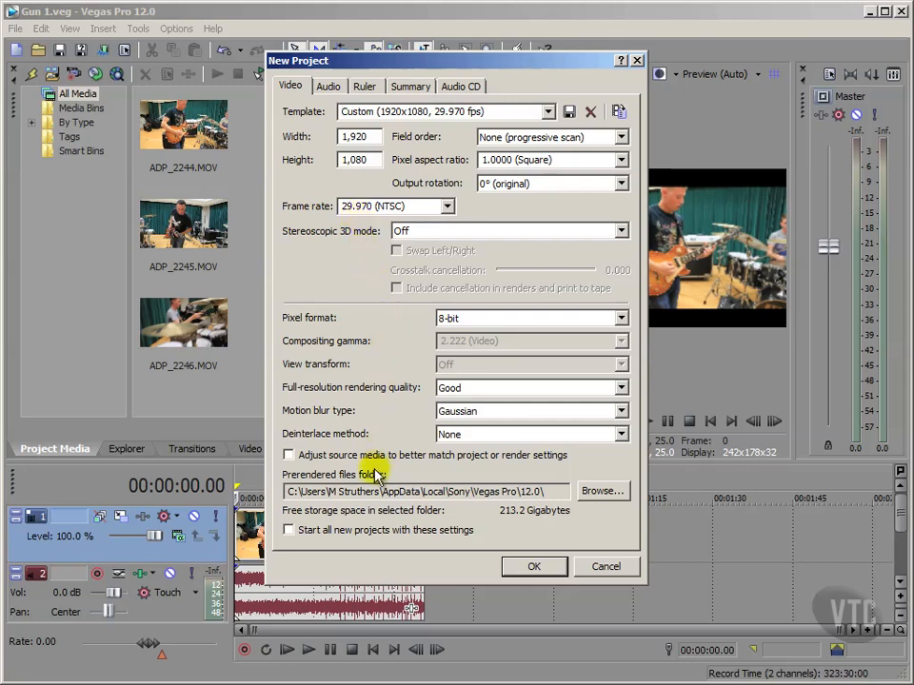
mouse_move(354, 556)
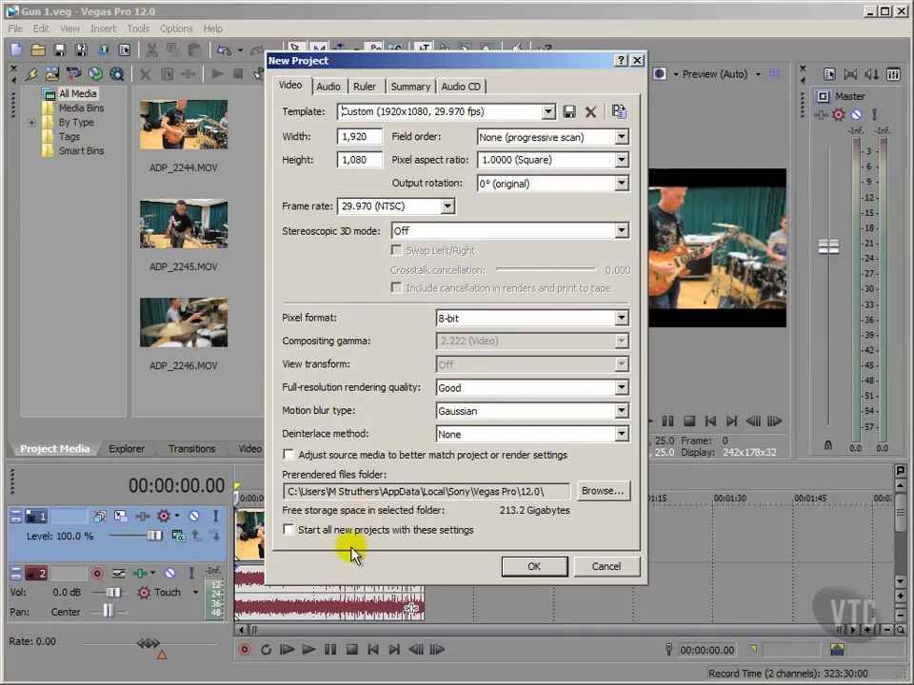
mouse_move(335, 548)
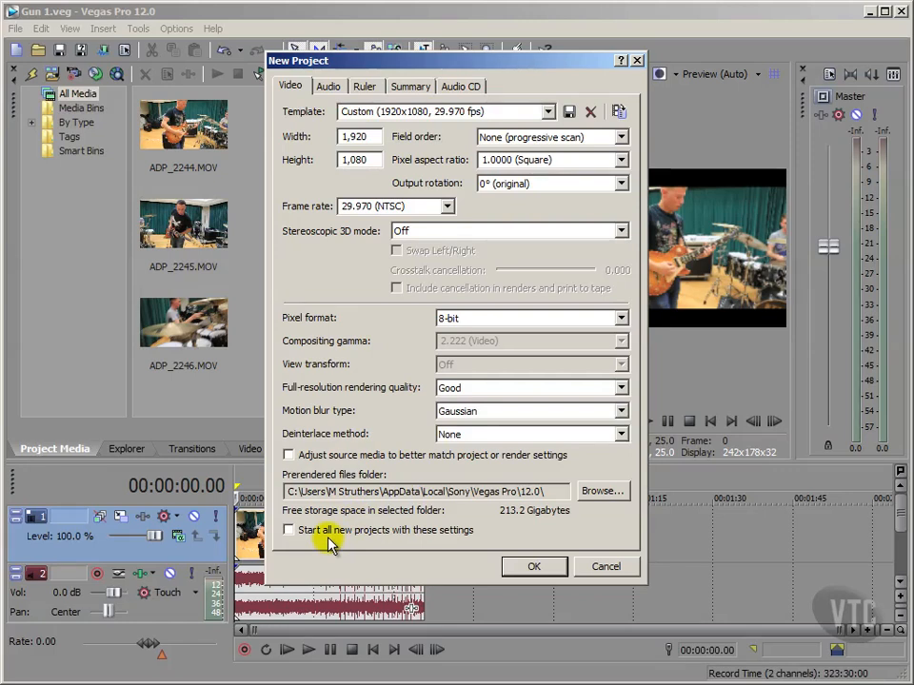
mouse_move(423, 543)
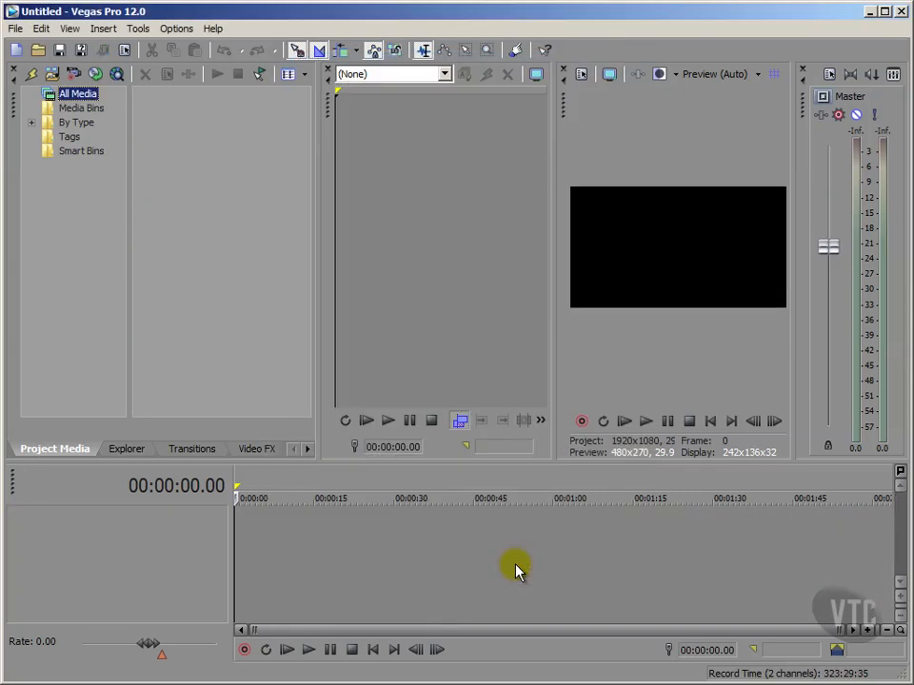
mouse_move(327, 297)
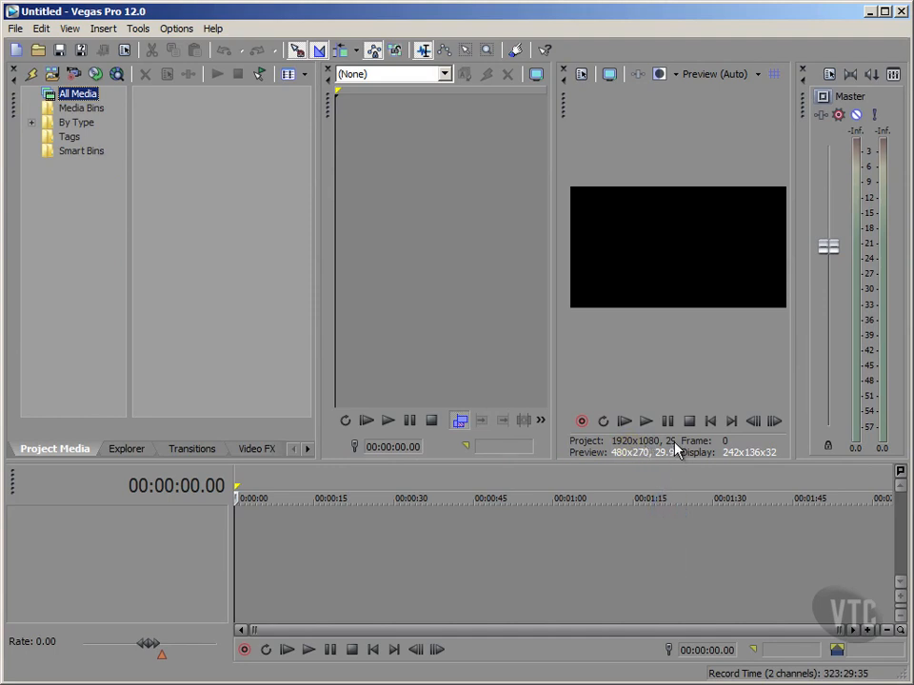
mouse_move(624, 445)
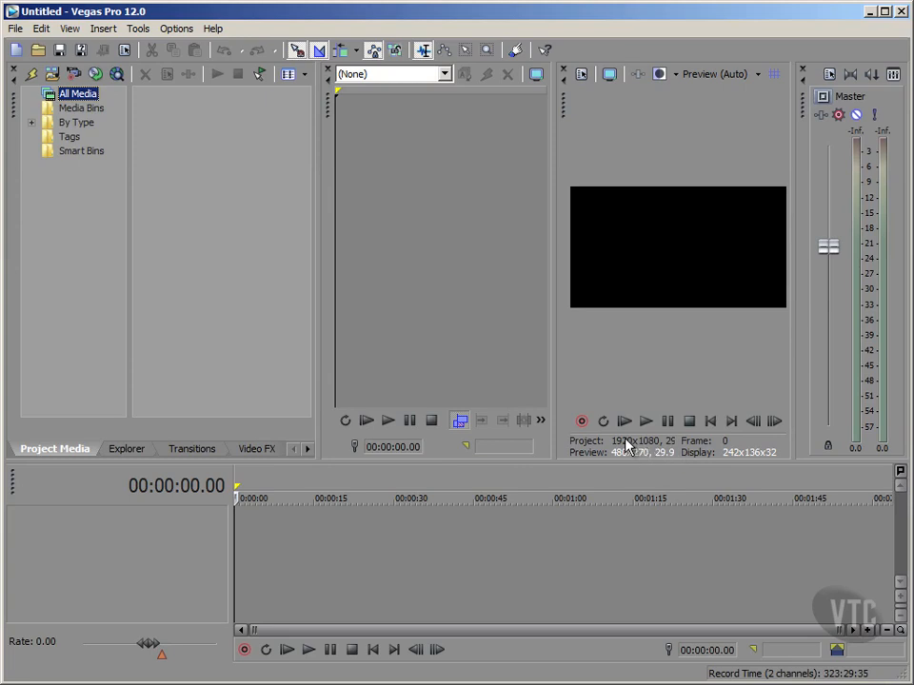
mouse_move(586, 378)
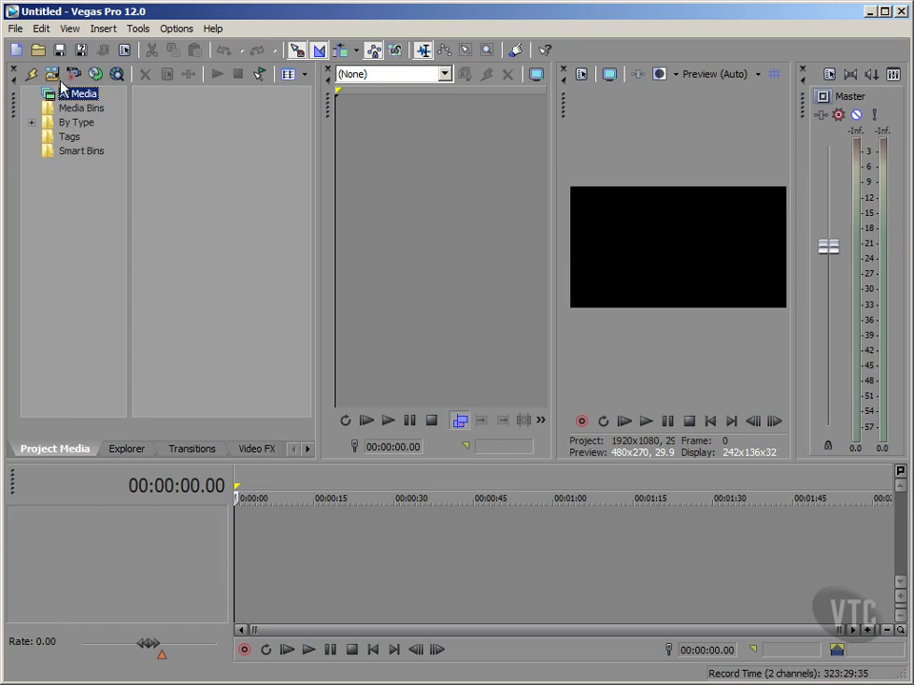
Step: Import ADP_2244.MOV into Project Media and drag it to the start of the timeline
click(31, 72)
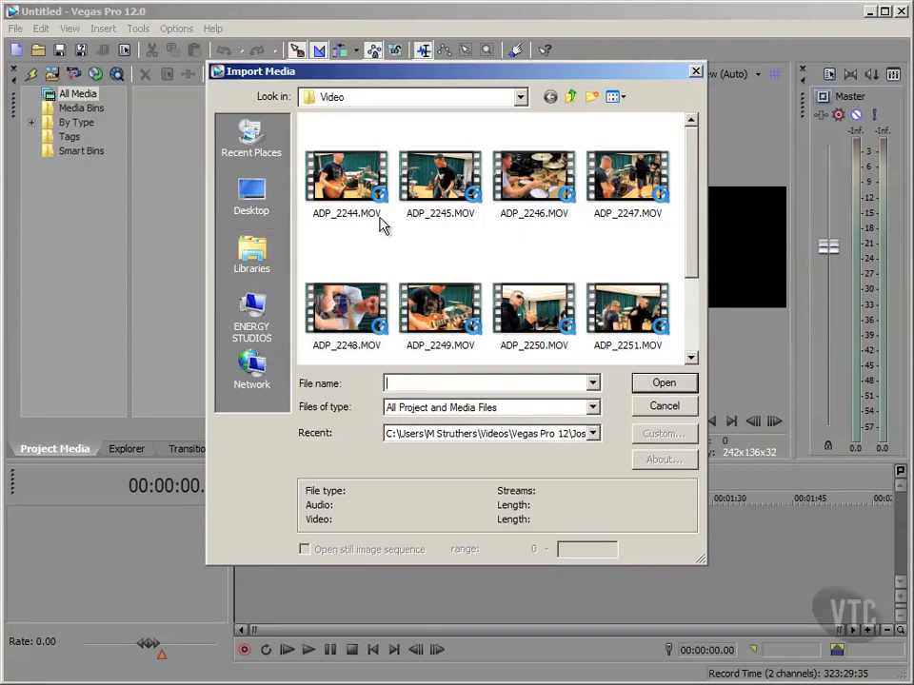
click(346, 179)
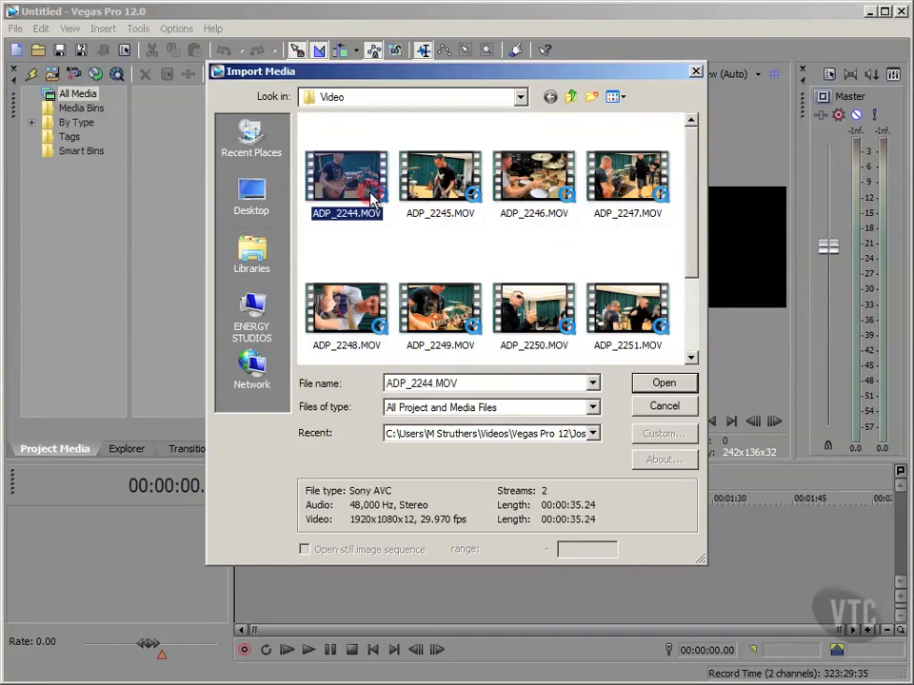
click(663, 381)
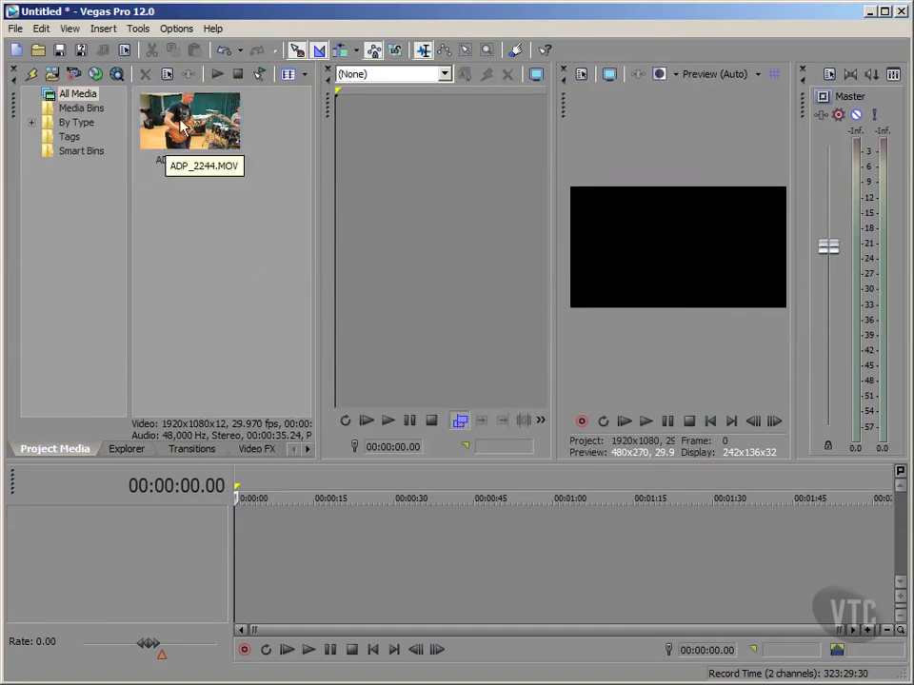
drag(190, 118, 327, 533)
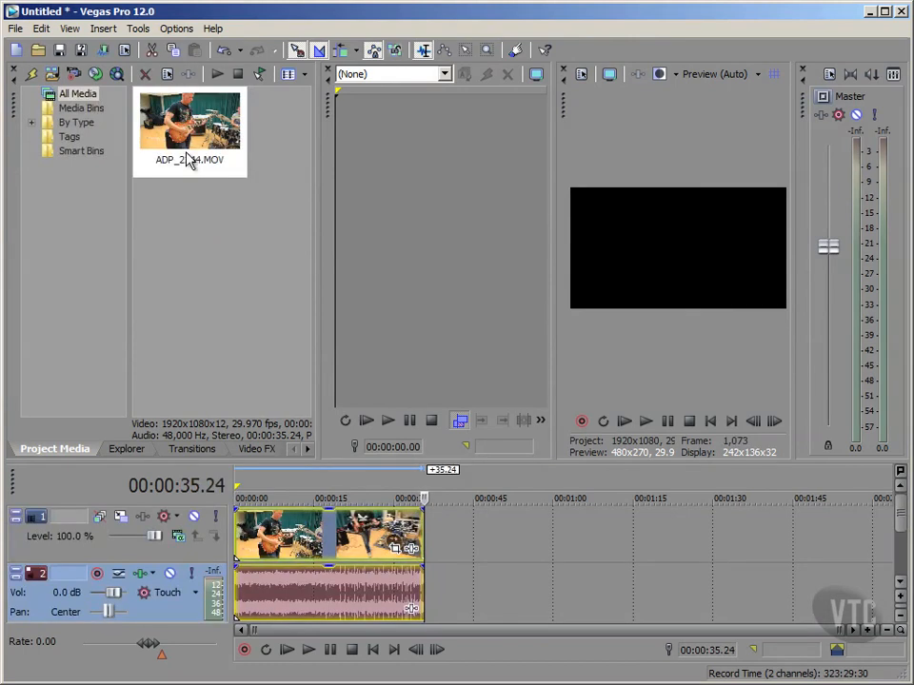